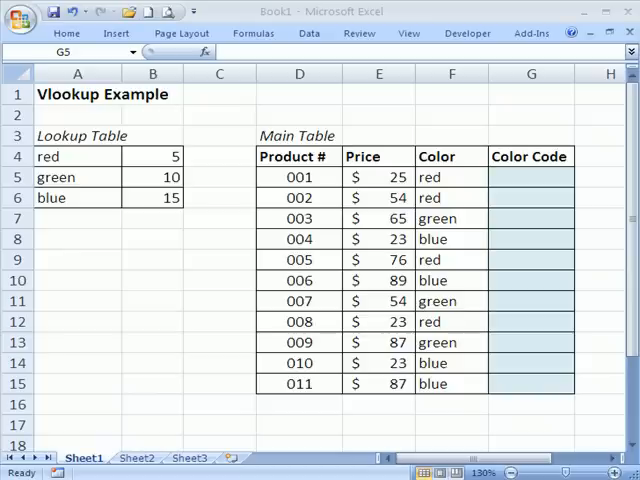
Step: Review the colours in column F and the empty Color Code cells, settling on G5 for the first formula
{"action": "left_click", "coordinate": [530, 176]}
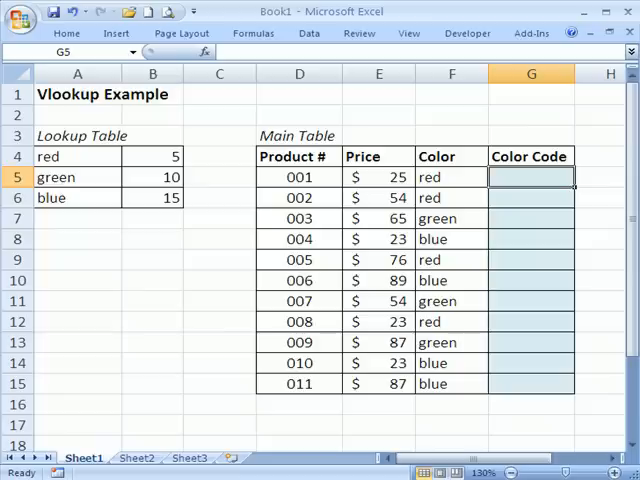
{"action": "mouse_move", "coordinate": [152, 200]}
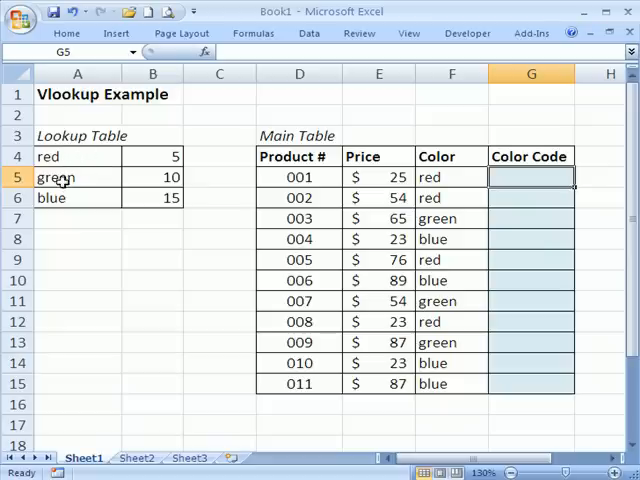
{"action": "mouse_move", "coordinate": [168, 156]}
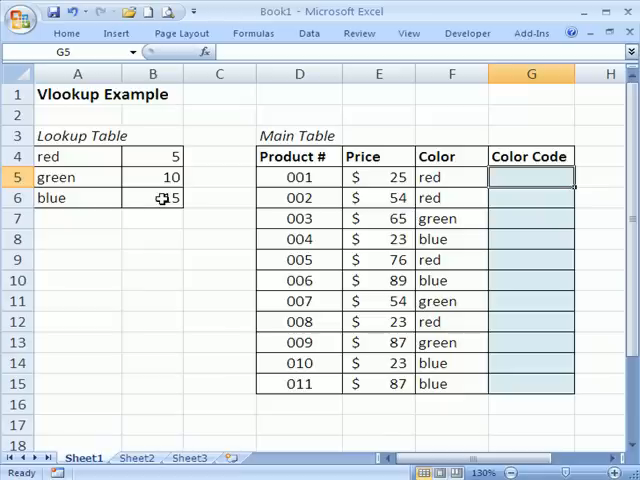
{"action": "mouse_move", "coordinate": [294, 142]}
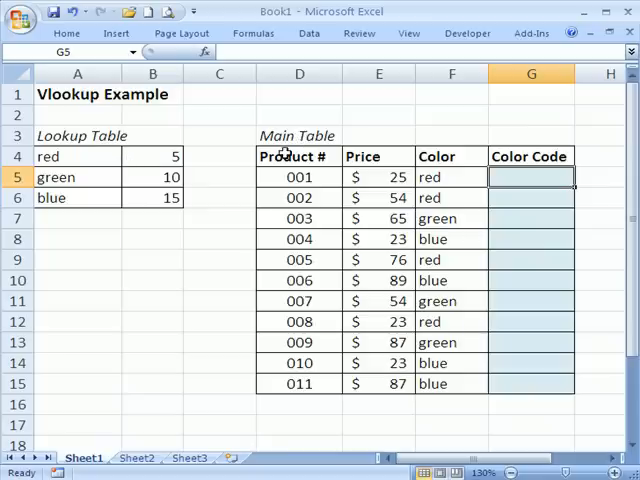
{"action": "mouse_move", "coordinate": [164, 240]}
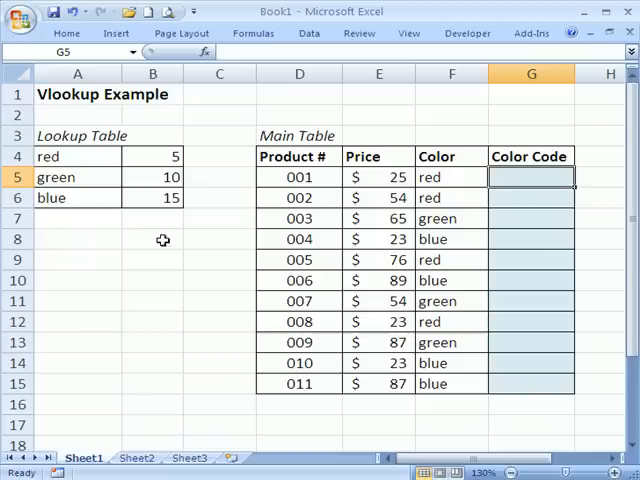
{"action": "mouse_move", "coordinate": [80, 302]}
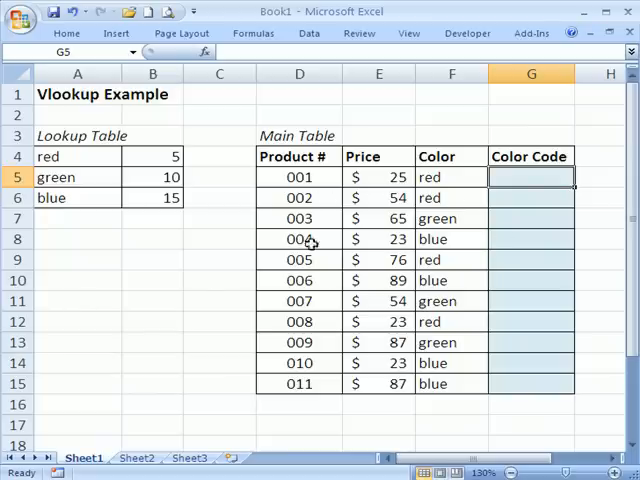
{"action": "mouse_move", "coordinate": [320, 320]}
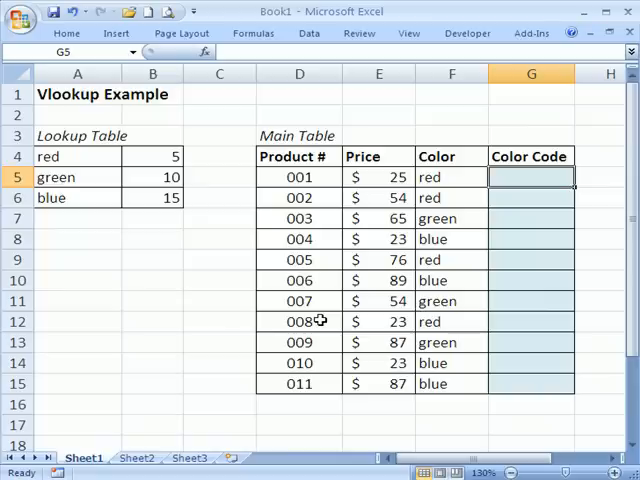
{"action": "mouse_move", "coordinate": [294, 176]}
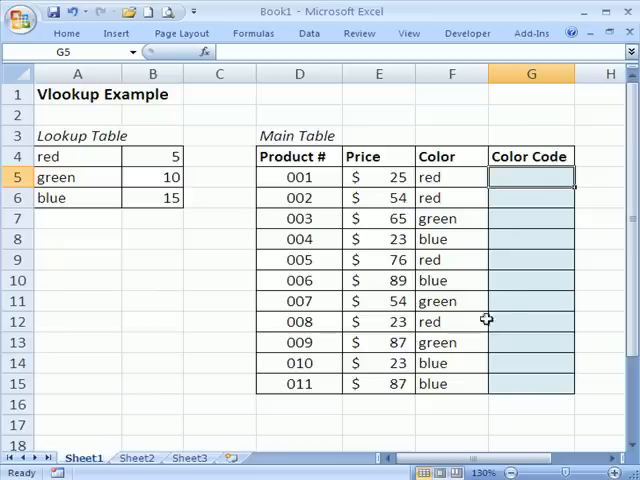
{"action": "mouse_move", "coordinate": [344, 212]}
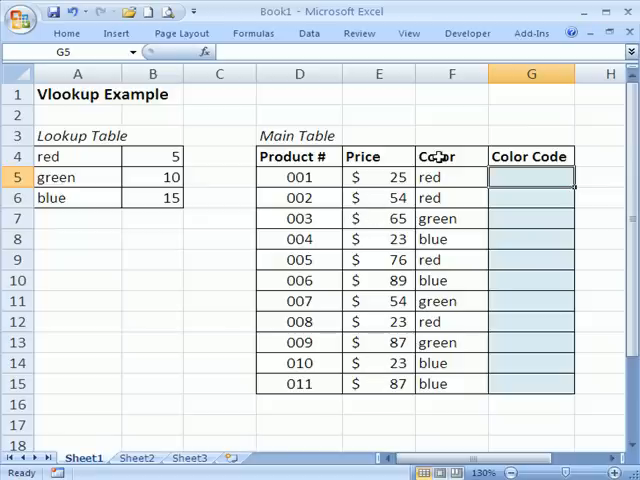
{"action": "left_click", "coordinate": [452, 364]}
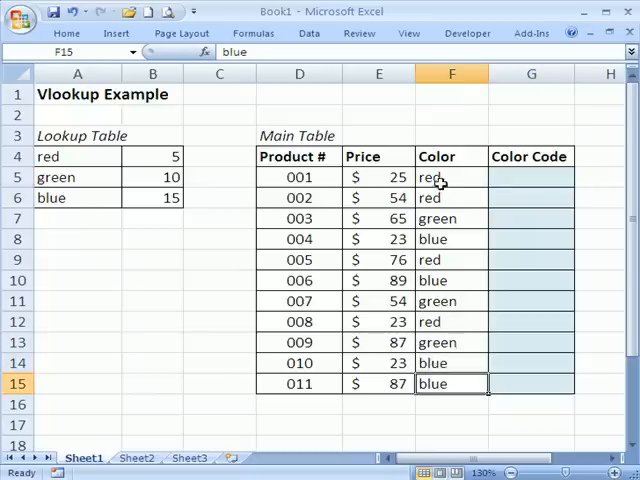
{"action": "left_click", "coordinate": [532, 176]}
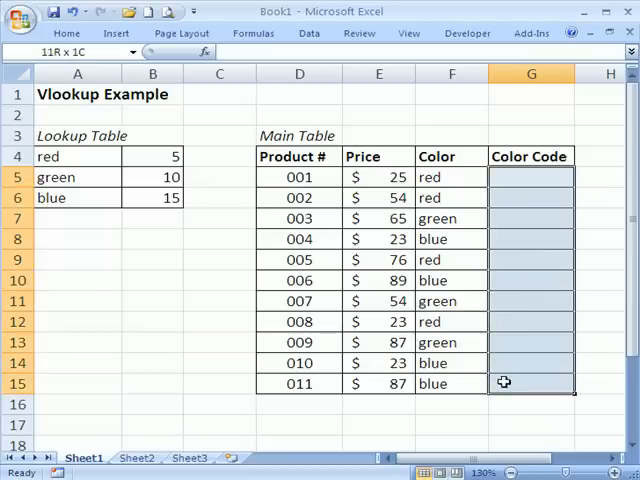
{"action": "left_click", "coordinate": [532, 176]}
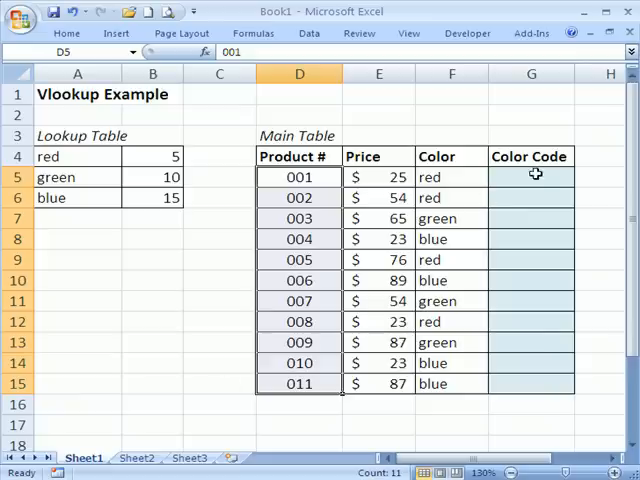
{"action": "left_click", "coordinate": [532, 176]}
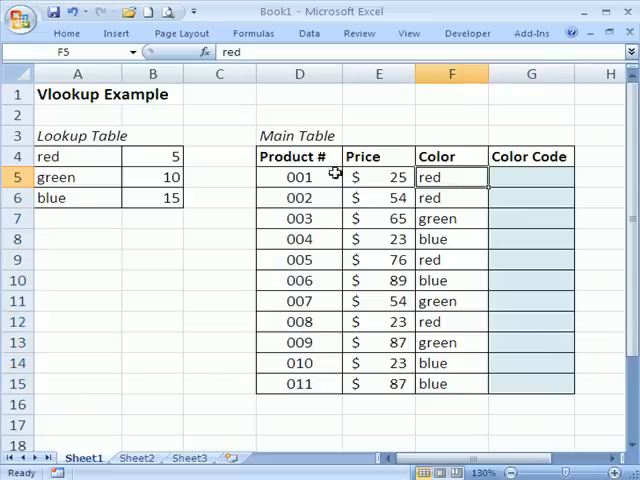
{"action": "left_click", "coordinate": [532, 176]}
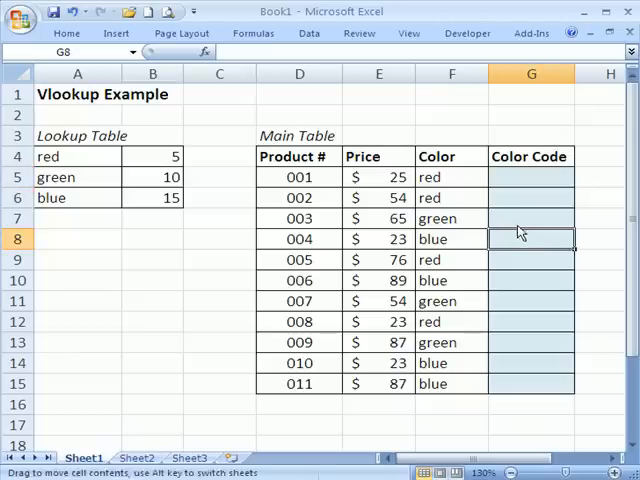
{"action": "left_click", "coordinate": [532, 218]}
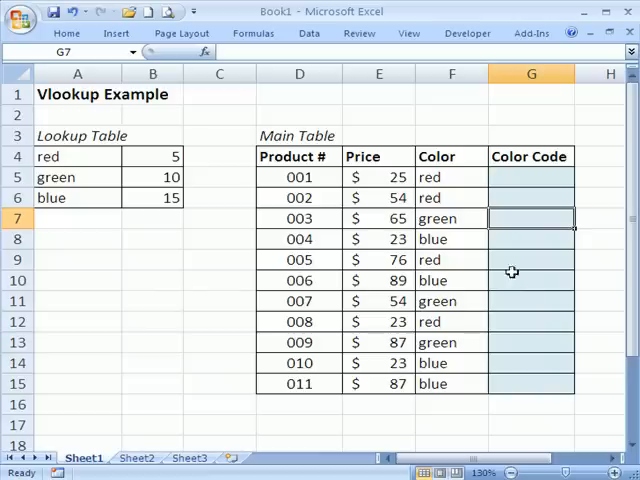
{"action": "mouse_move", "coordinate": [332, 264]}
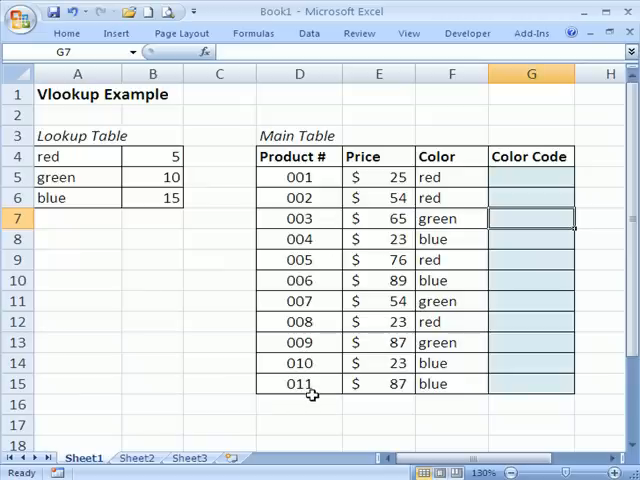
{"action": "mouse_move", "coordinate": [488, 220]}
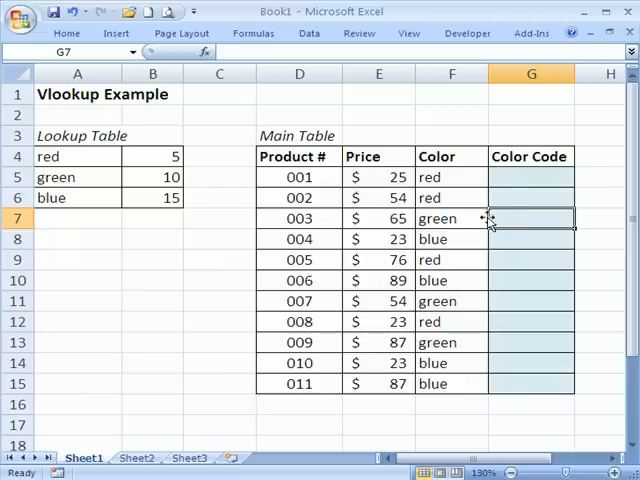
{"action": "left_click", "coordinate": [532, 176]}
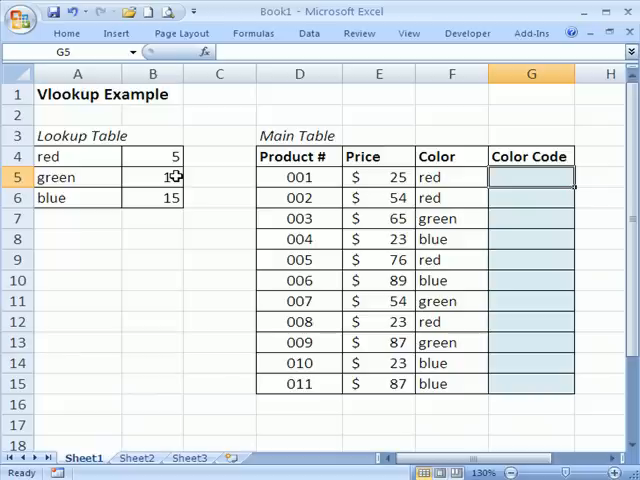
{"action": "mouse_move", "coordinate": [170, 176]}
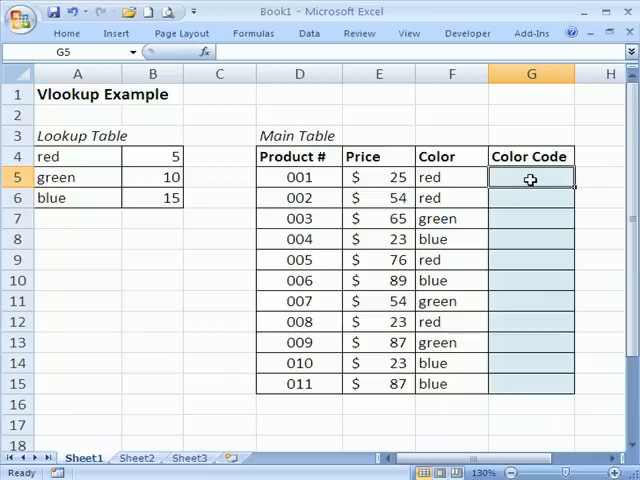
Step: Begin =vlookup( in G5 with the row's colour F5 as the lookup value
{"action": "type", "text": "="}
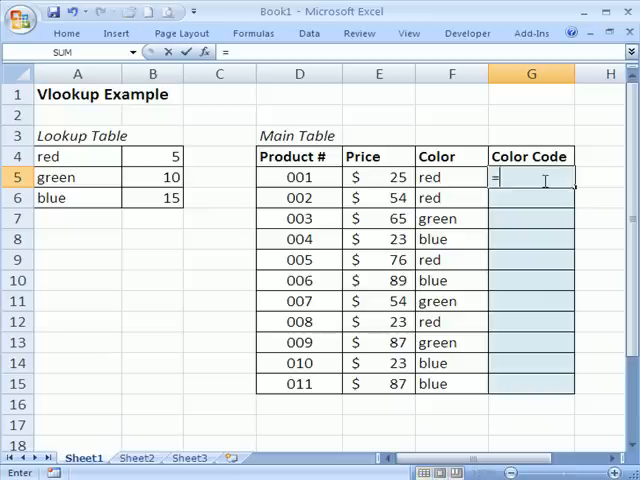
{"action": "type", "text": "vl"}
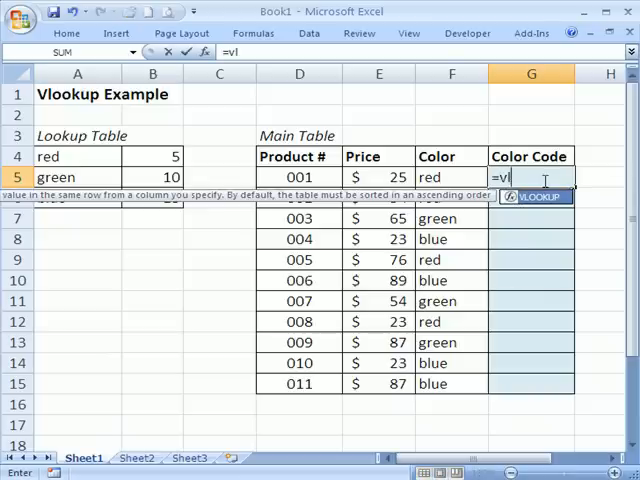
{"action": "type", "text": "ookup"}
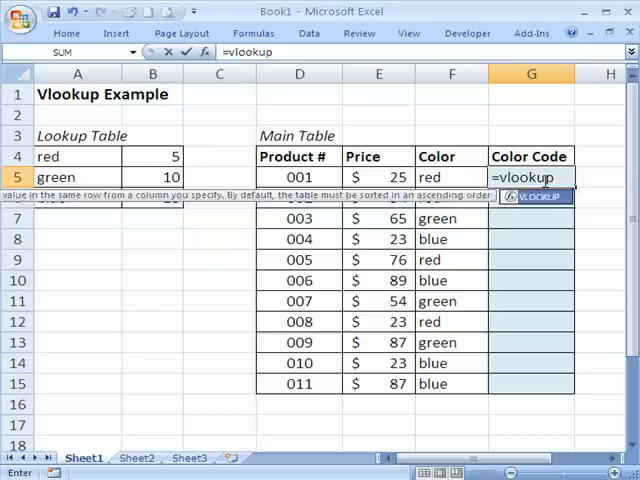
{"action": "type", "text": "("}
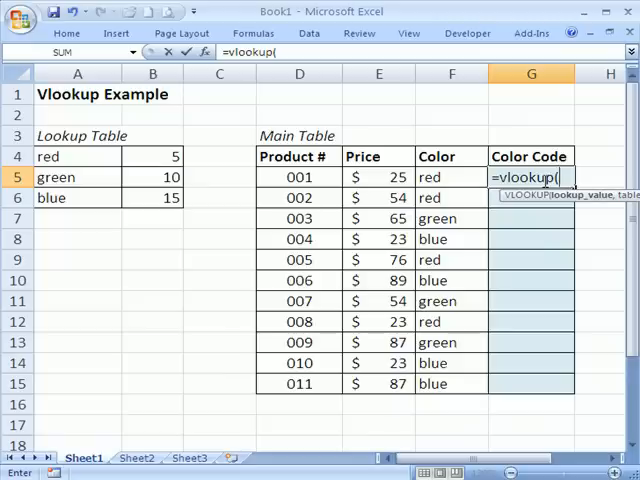
{"action": "mouse_move", "coordinate": [464, 184]}
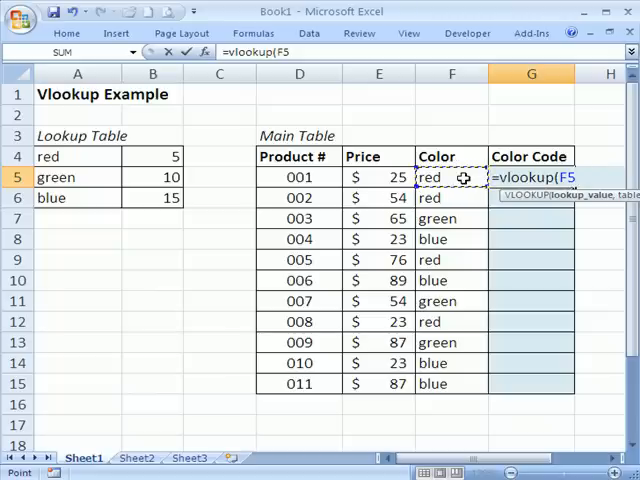
{"action": "type", "text": ","}
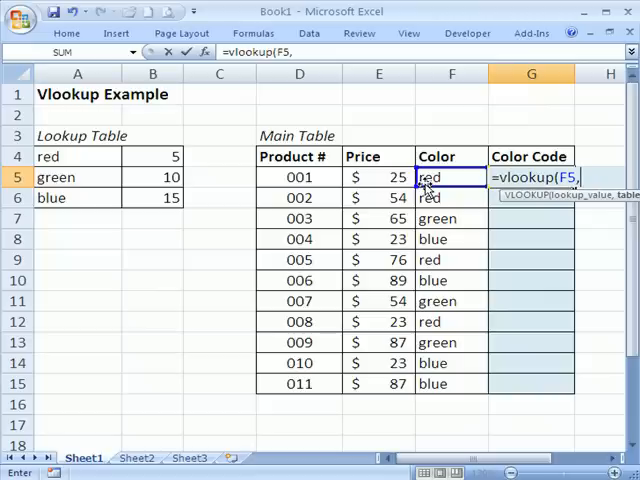
Step: Use the lookup table as the search range, fixed absolutely as $A$4:$B$6
{"action": "left_click", "coordinate": [76, 156]}
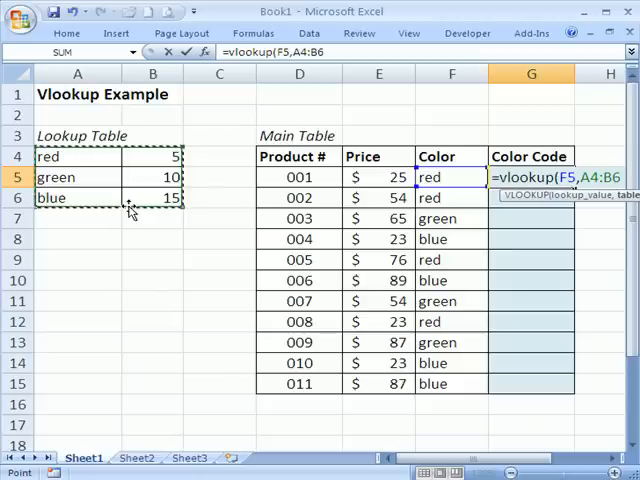
{"action": "key", "text": "f4"}
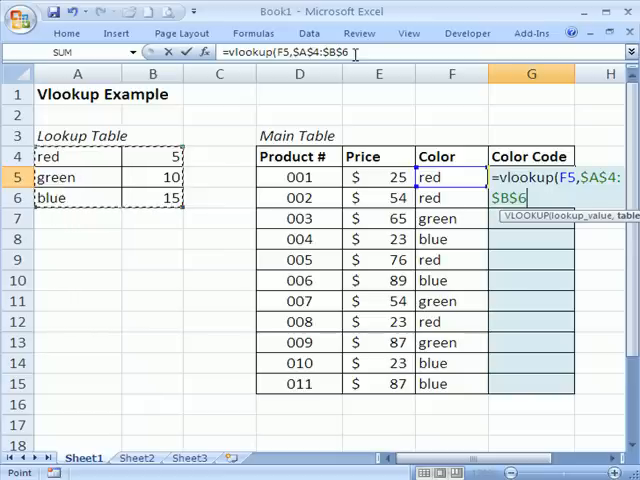
Step: Add a comma after the table range, ready for the column index 2
{"action": "type", "text": ","}
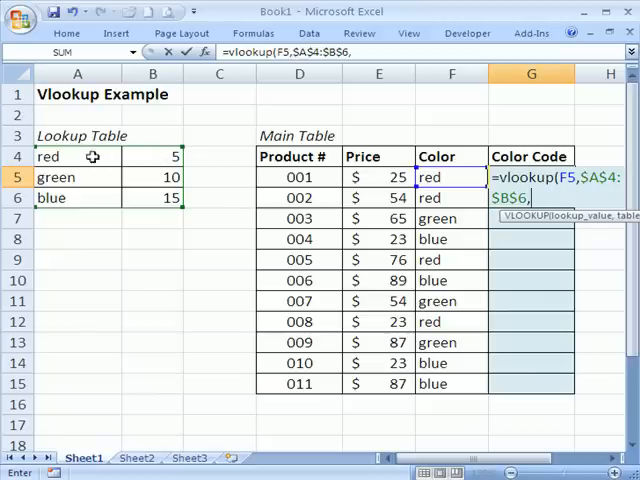
{"action": "mouse_move", "coordinate": [88, 172]}
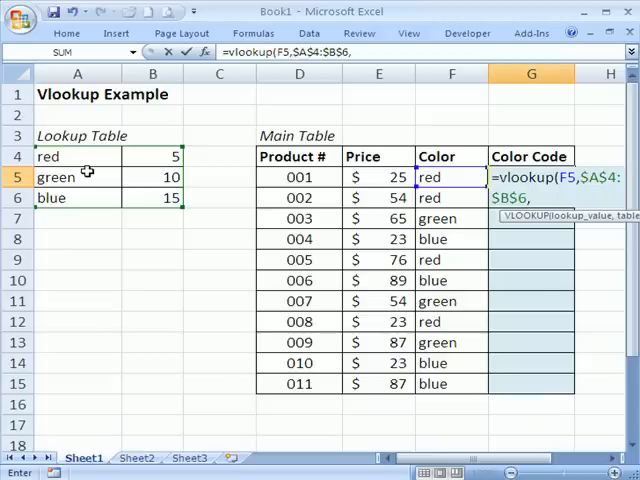
{"action": "mouse_move", "coordinate": [156, 160]}
{"action": "type", "text": "2"}
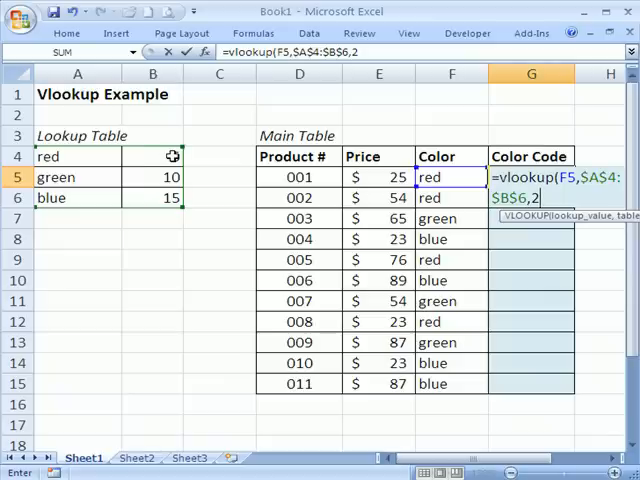
Step: Finish the formula with FALSE exact matching so the first red product returns 5
{"action": "type", "text": ","}
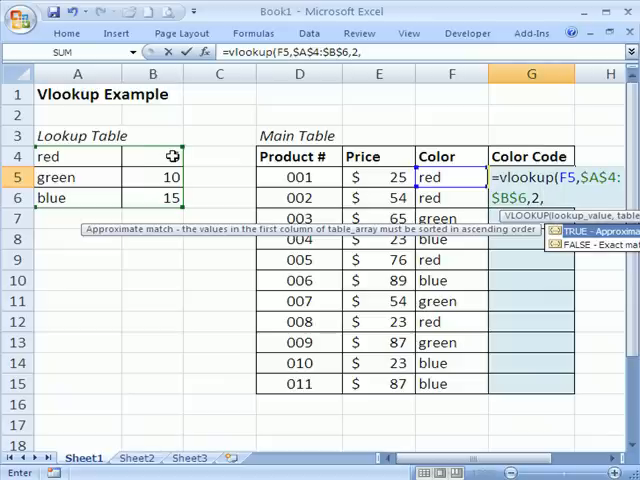
{"action": "type", "text": "fas"}
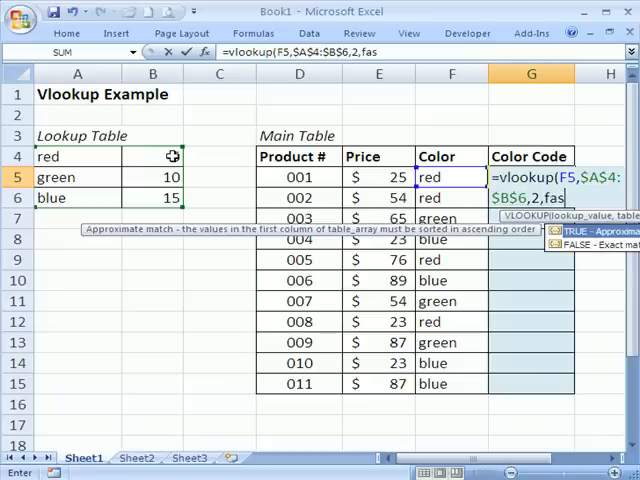
{"action": "key", "text": "Backspace"}
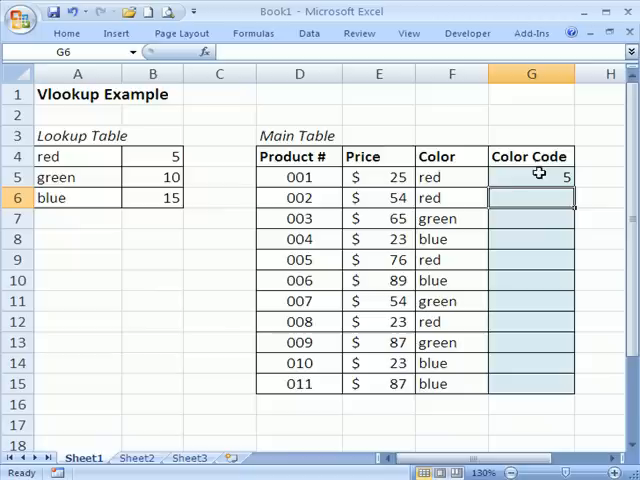
Step: Select the first Color Code formula to carry it down to the next product rows
{"action": "left_click", "coordinate": [532, 176]}
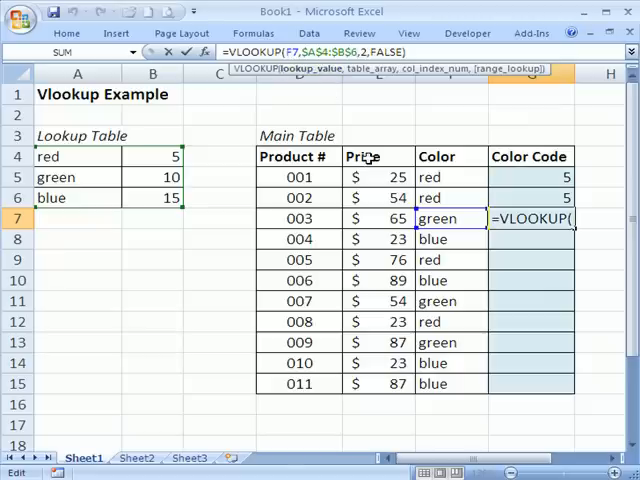
{"action": "mouse_move", "coordinate": [428, 176]}
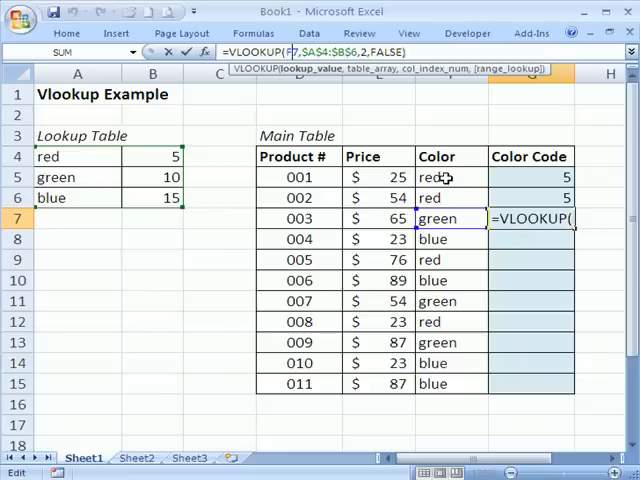
{"action": "mouse_move", "coordinate": [444, 196]}
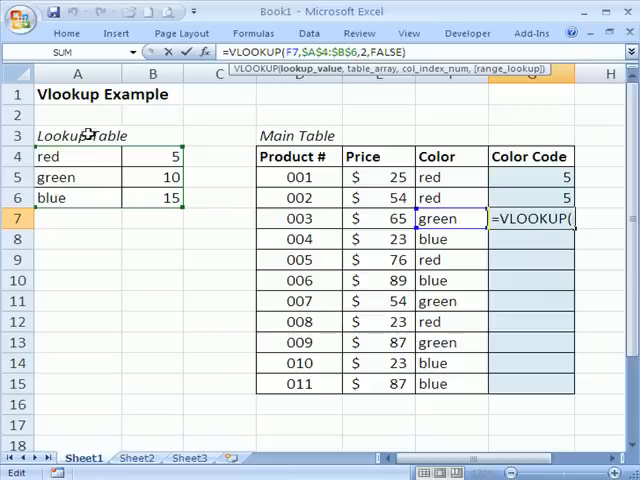
{"action": "mouse_move", "coordinate": [104, 198]}
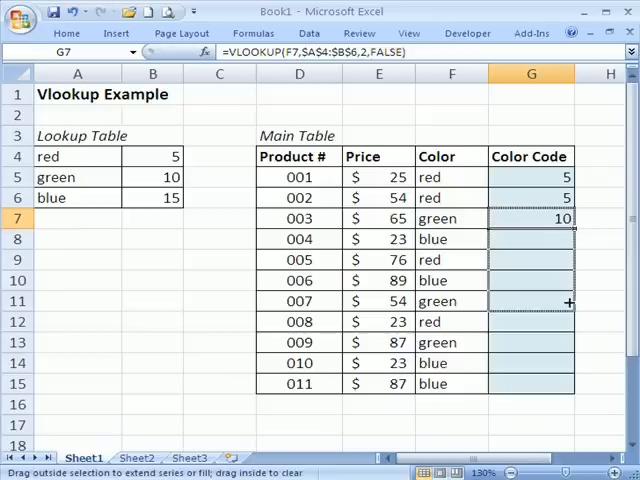
Step: Fill the formula down to the last product row and verify a filled cell's formula
{"action": "left_click_drag", "start_coordinate": [568, 302], "coordinate": [568, 364]}
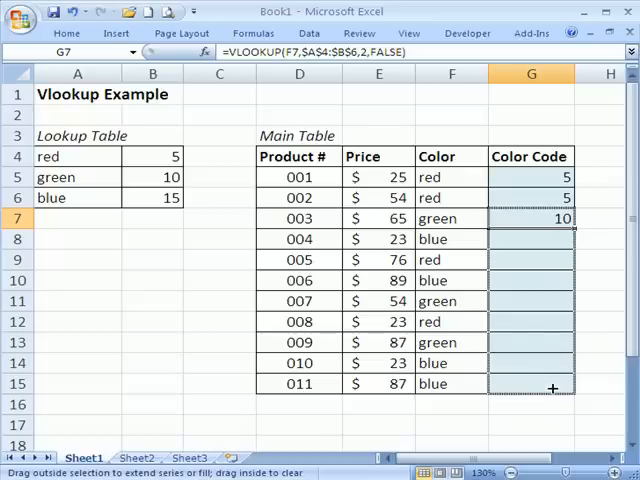
{"action": "left_click_drag", "start_coordinate": [532, 218], "coordinate": [532, 384]}
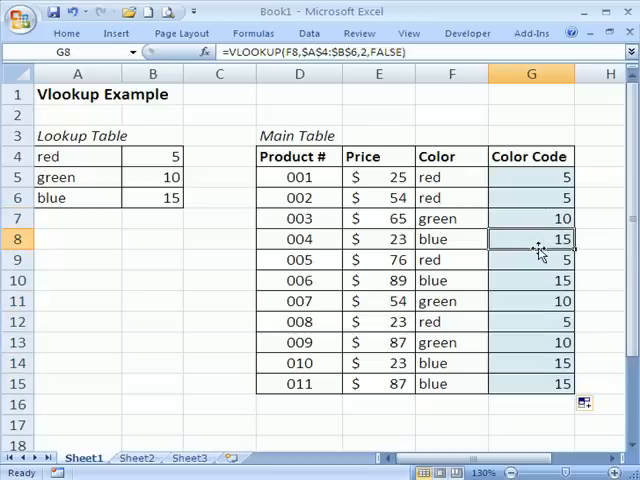
{"action": "left_click", "coordinate": [532, 260]}
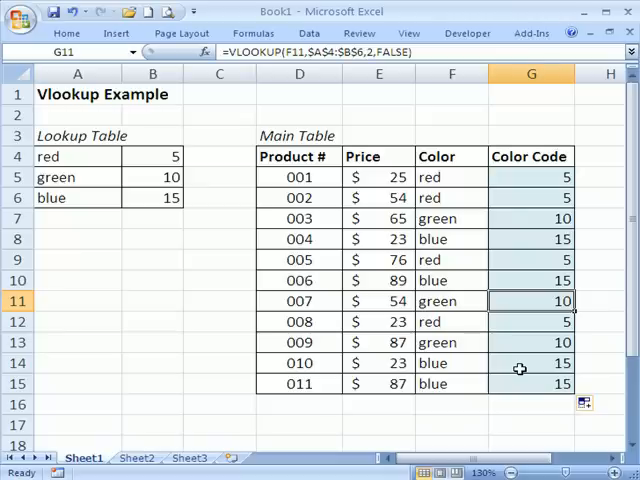
{"action": "mouse_move", "coordinate": [508, 276]}
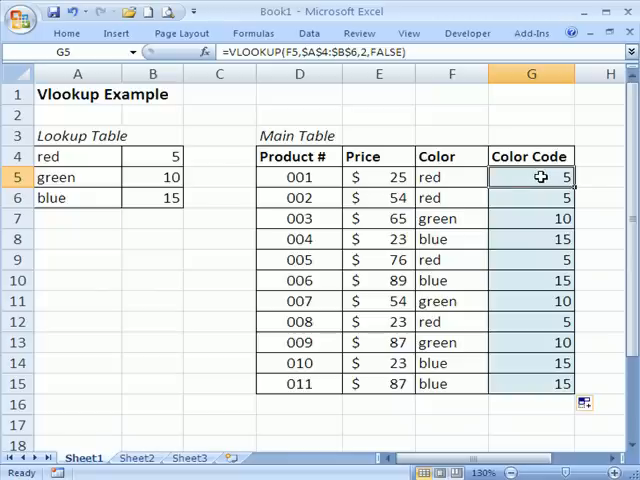
{"action": "mouse_move", "coordinate": [540, 196]}
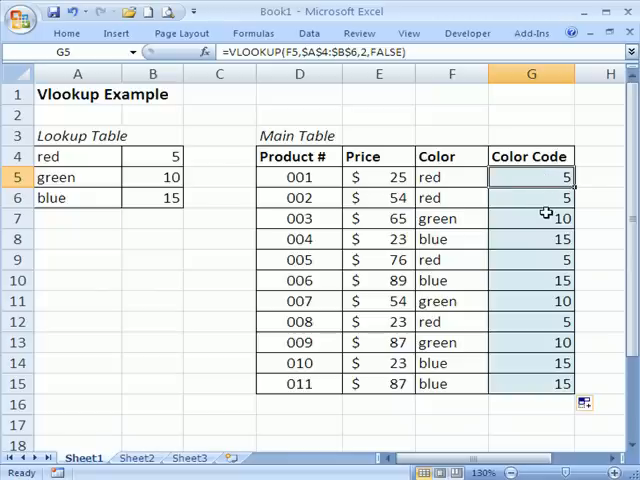
{"action": "mouse_move", "coordinate": [544, 208]}
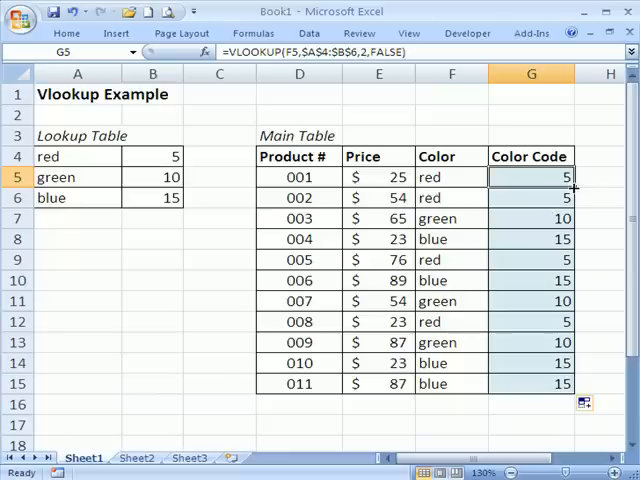
{"action": "left_click_drag", "start_coordinate": [532, 176], "coordinate": [532, 384]}
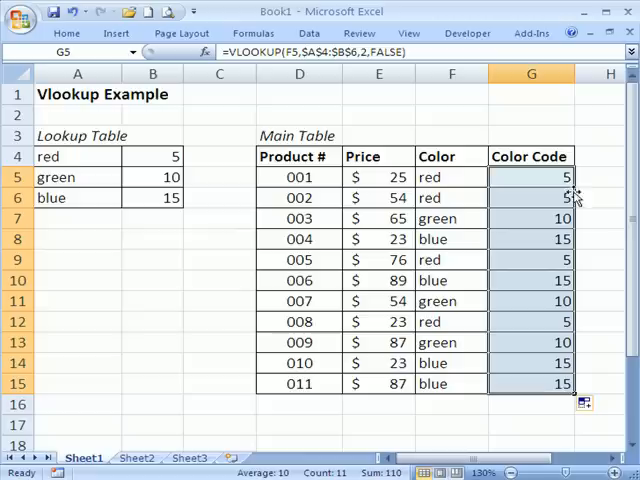
{"action": "left_click", "coordinate": [530, 176]}
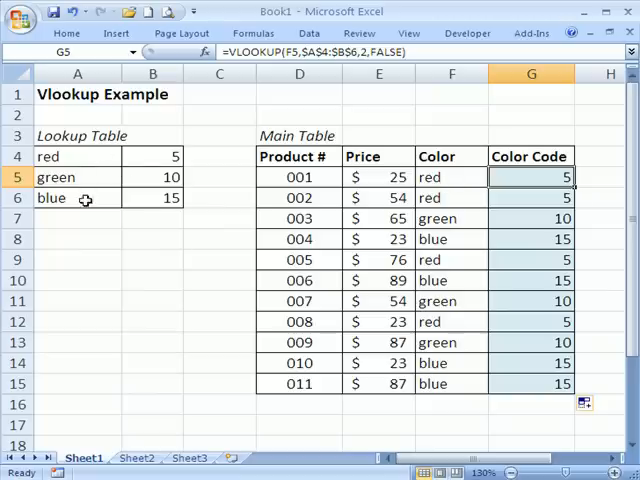
{"action": "mouse_move", "coordinate": [440, 258]}
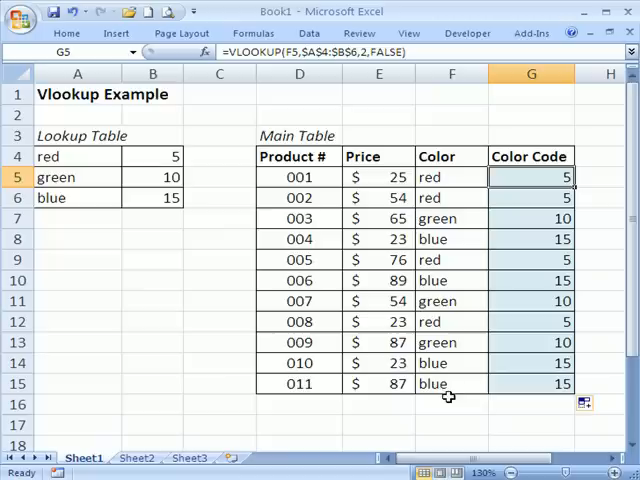
{"action": "mouse_move", "coordinate": [476, 314]}
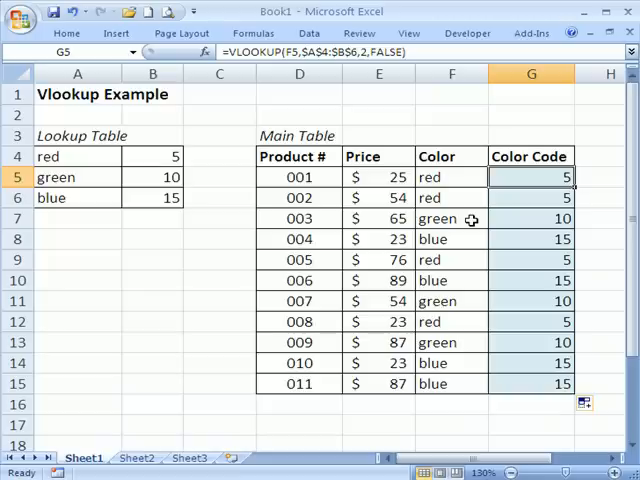
{"action": "mouse_move", "coordinate": [456, 270]}
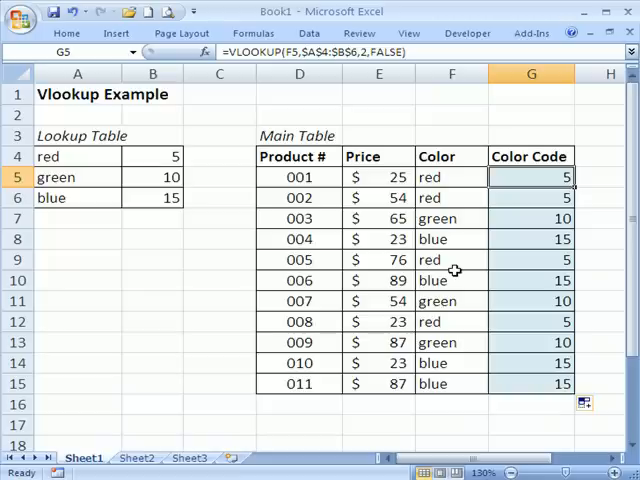